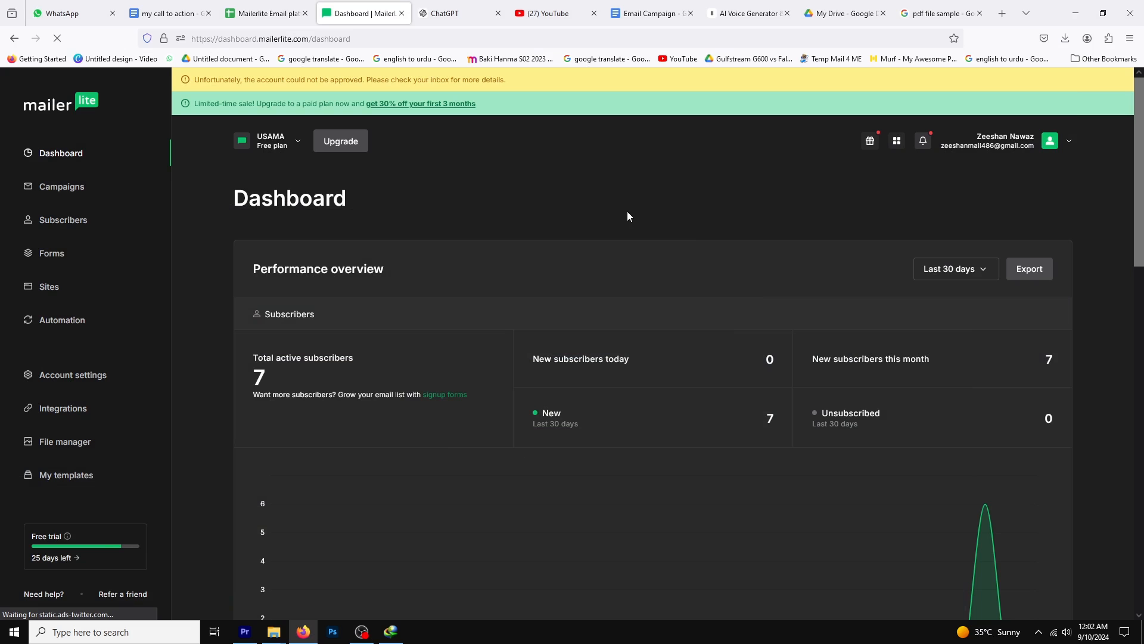
# Switch from the MailerLite dashboard to the My Drive page in Google Drive.
pyautogui.click(844, 12)
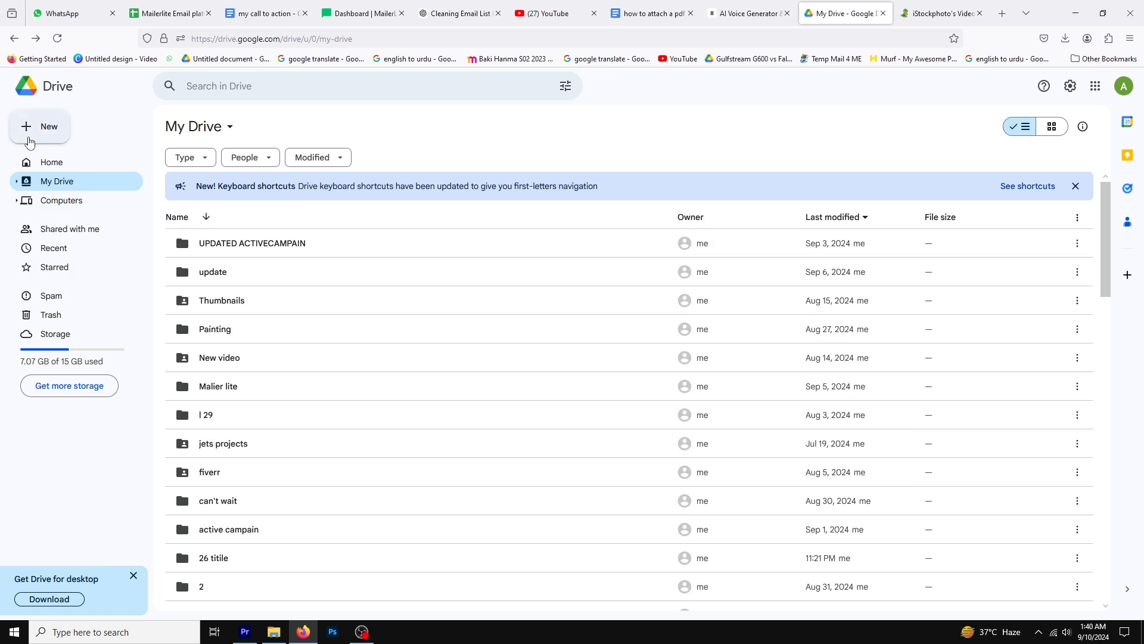
# Return to the MailerLite dashboard showing 7 active subscribers.
pyautogui.click(40, 126)
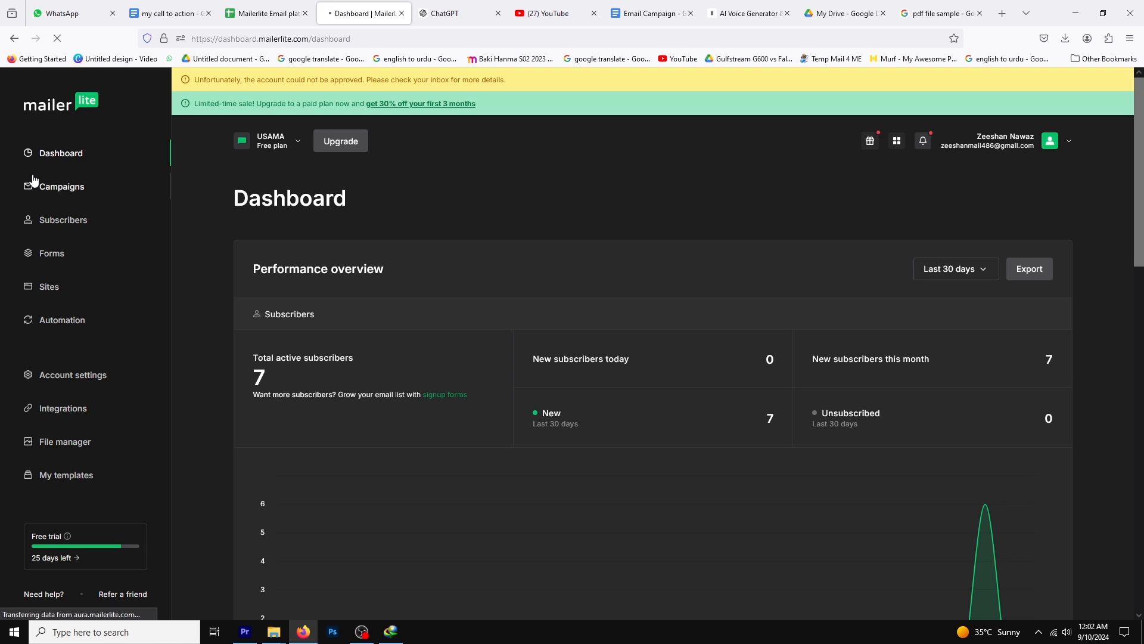
# Open the 'wellcome' draft campaign's content in the drag-and-drop email editor.
pyautogui.click(59, 186)
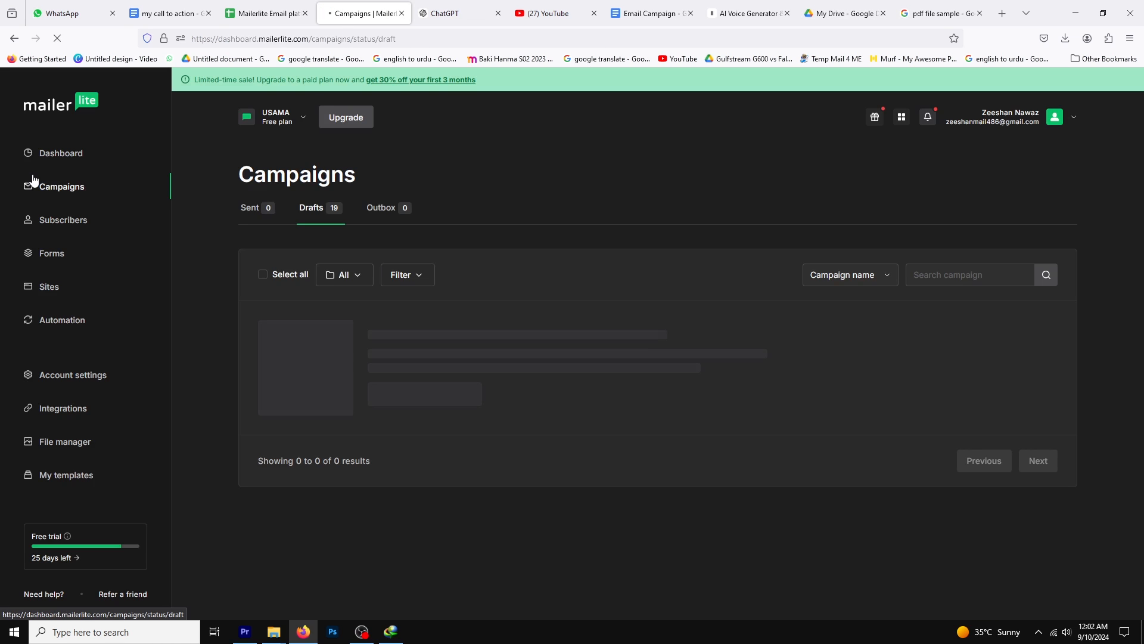
pyautogui.moveTo(522, 214)
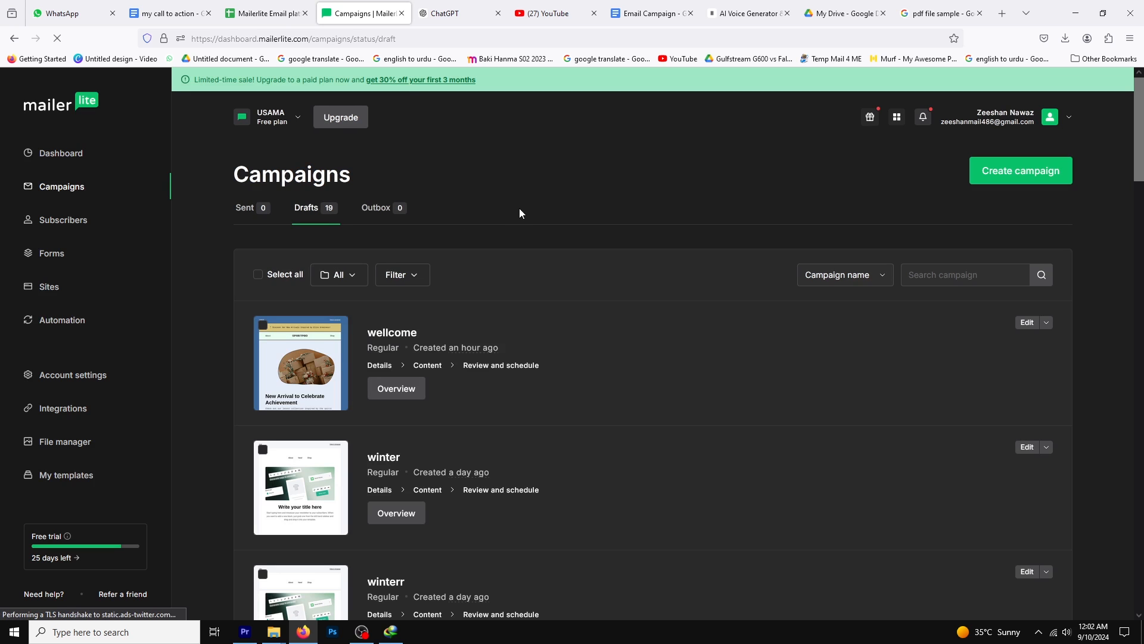
pyautogui.moveTo(1062, 334)
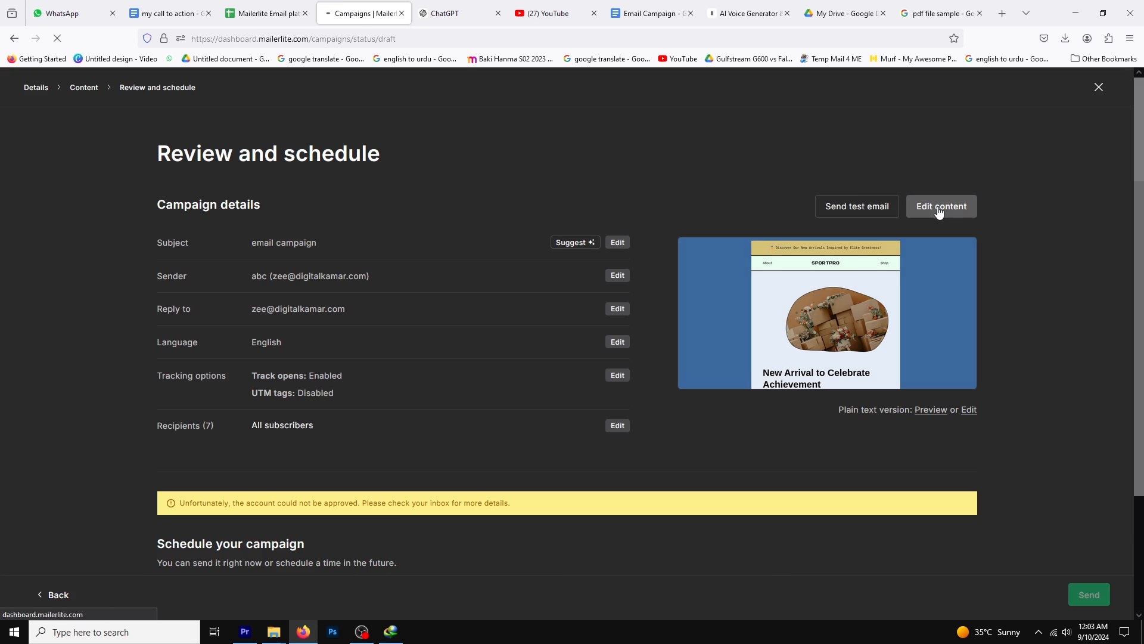
pyautogui.click(941, 207)
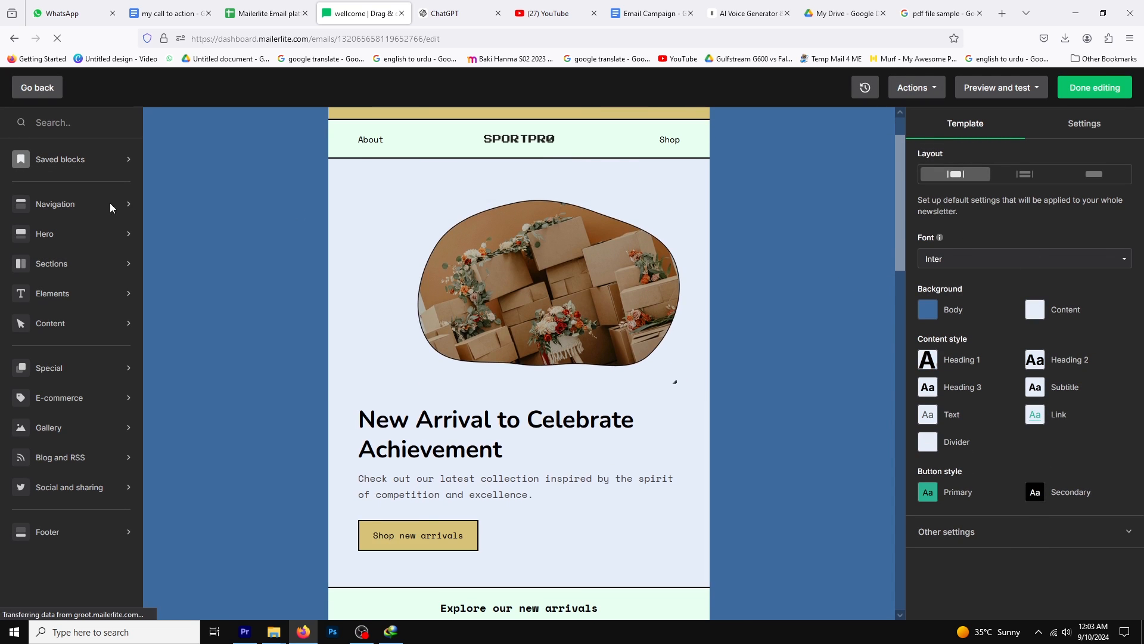
# Add a headline block reading 'here is pdf' below the navigation bar.
pyautogui.click(52, 294)
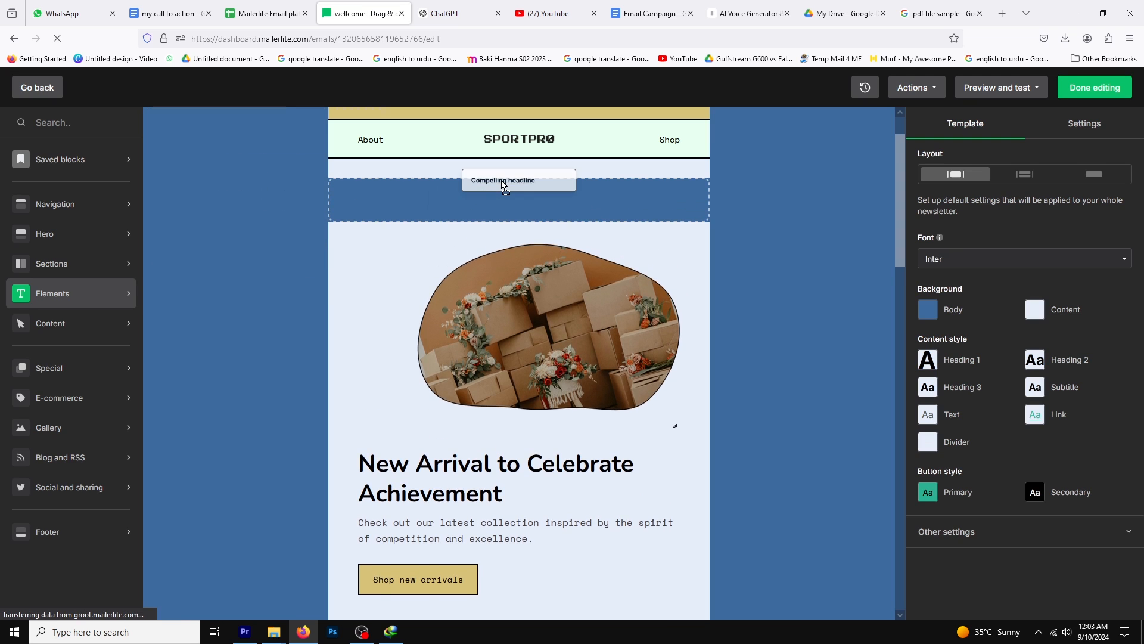
pyautogui.write('here is pdf')
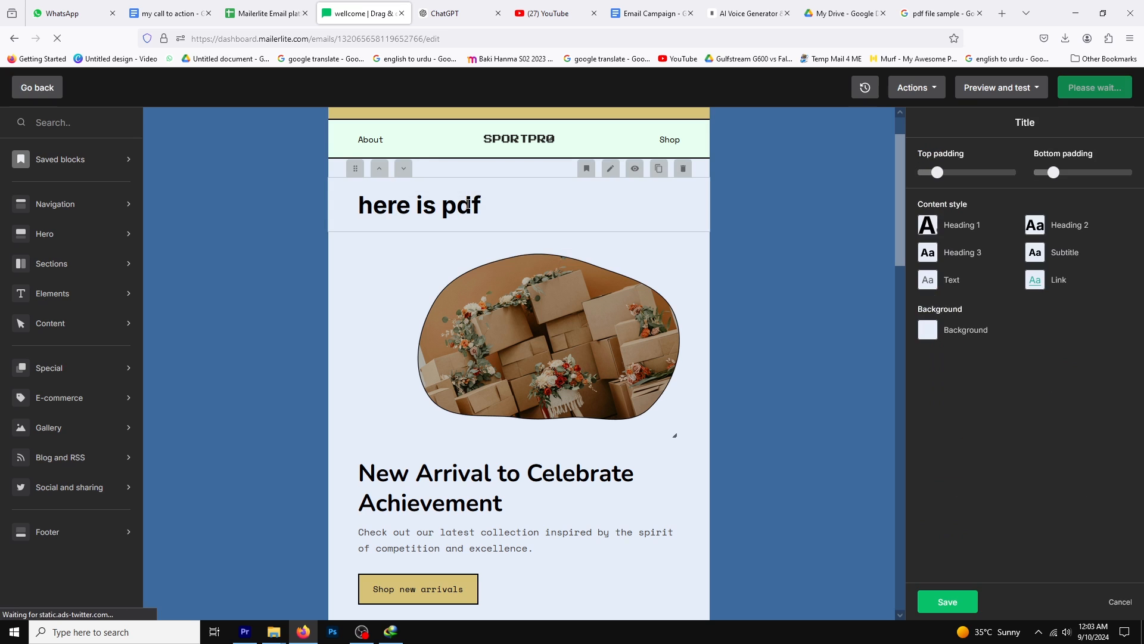
# Link the 'here is pdf' headline to the shared Google Drive PDF URL.
pyautogui.click(529, 174)
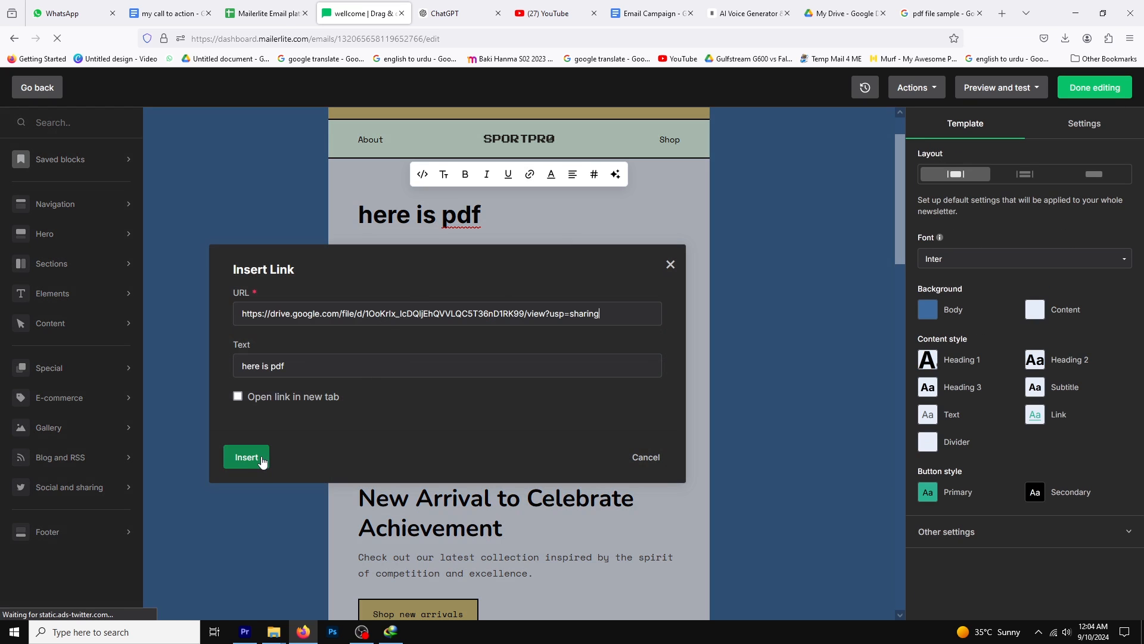
pyautogui.click(245, 458)
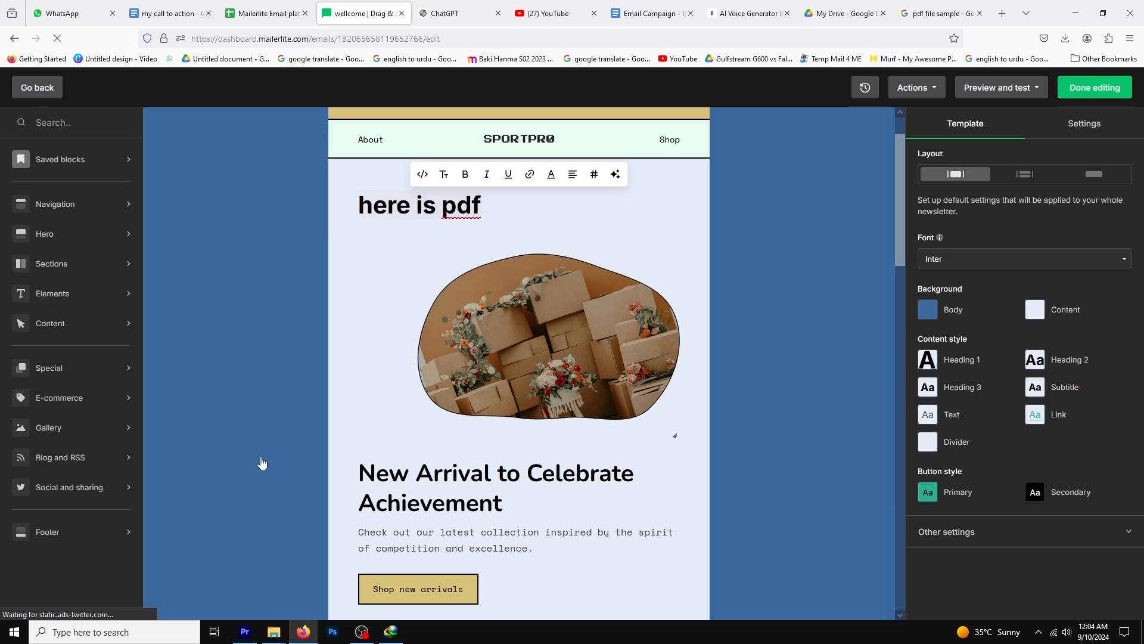